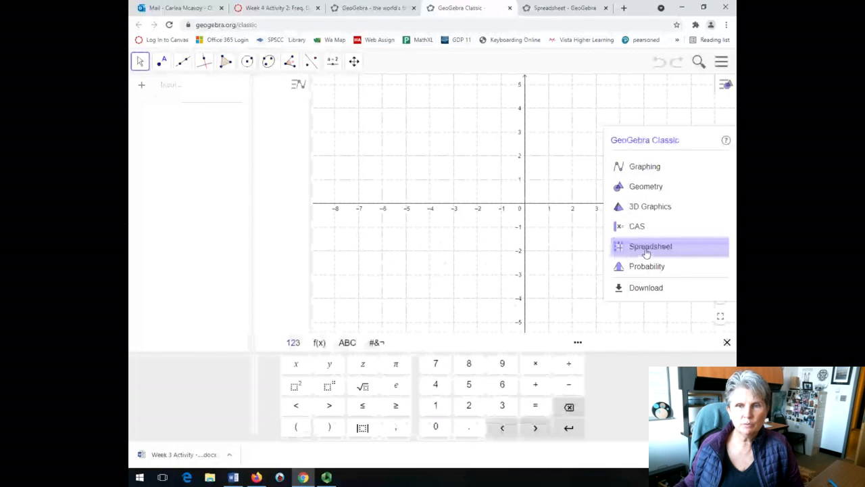
# Step: Switch GeoGebra to the Spreadsheet perspective beside the graphics view
pyautogui.click(650, 246)
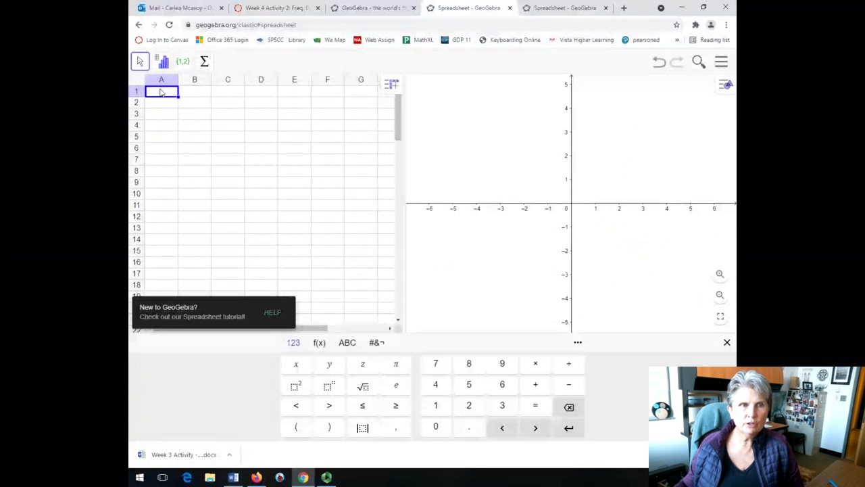
# Step: Enter the first values (15, 15.8, 21.5, 47.2, 12.5, 14) in column A, correcting A3 to 19.2
pyautogui.write('15.2')
pyautogui.click(161, 102)
pyautogui.write('16.8')
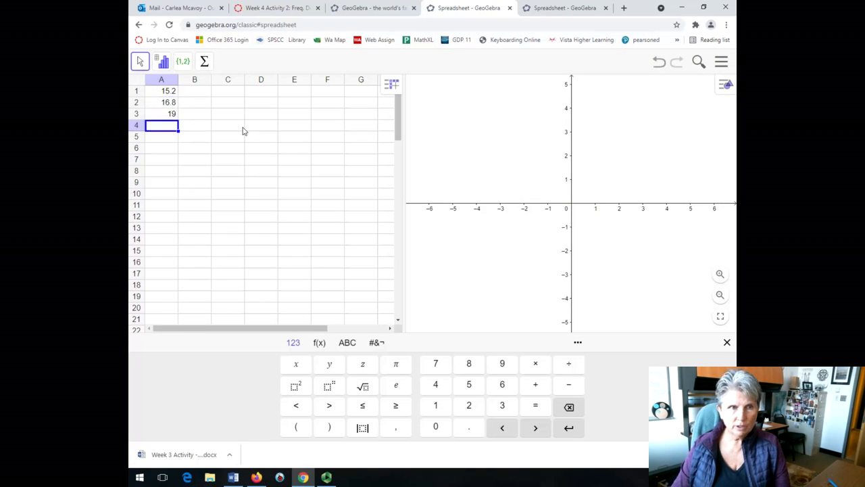
pyautogui.click(167, 113)
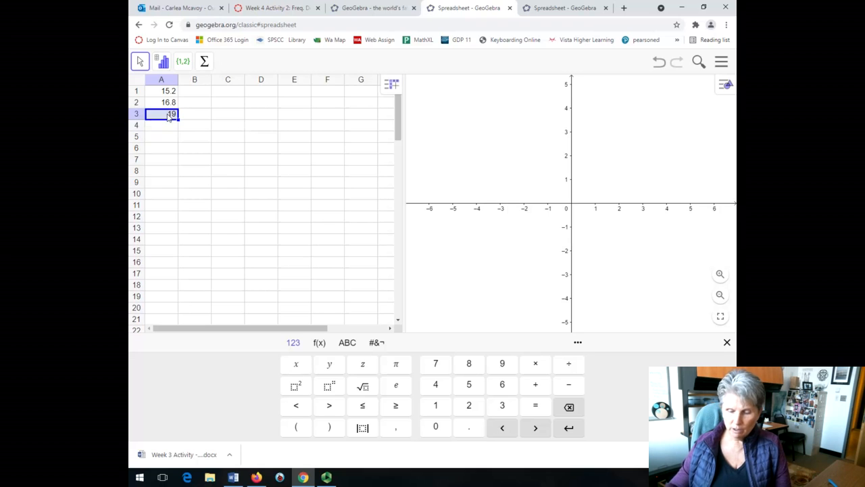
pyautogui.press('enter')
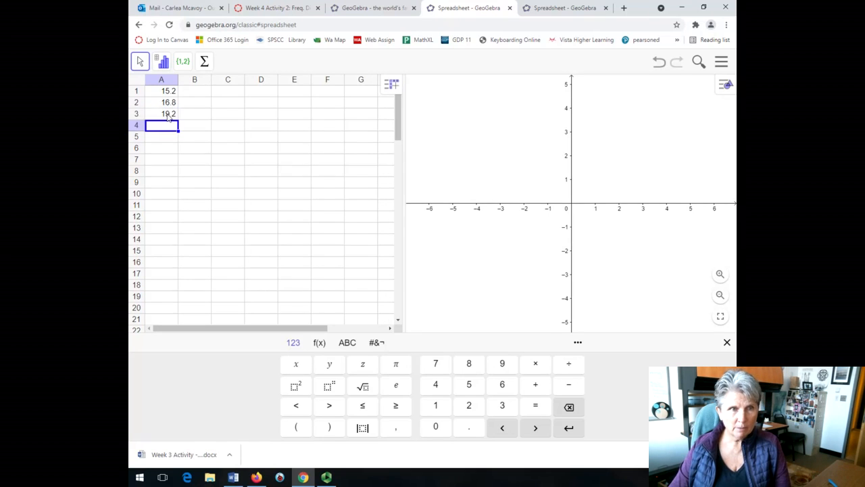
pyautogui.write('15.8')
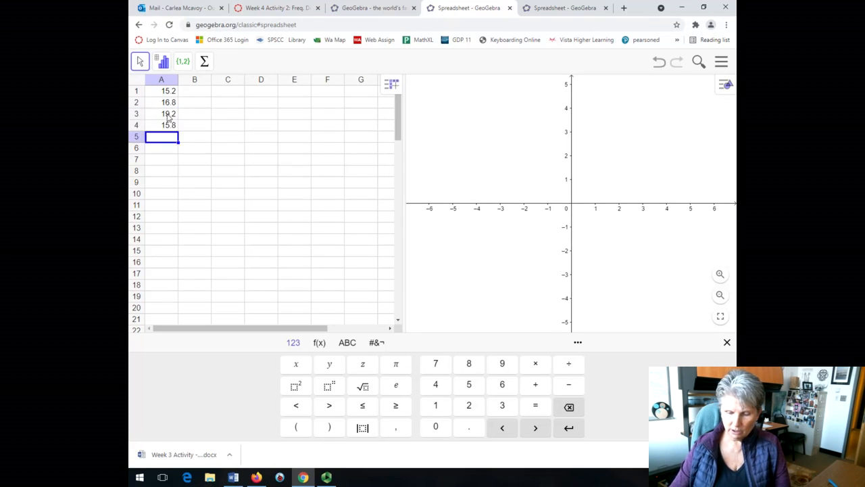
pyautogui.write('21.5')
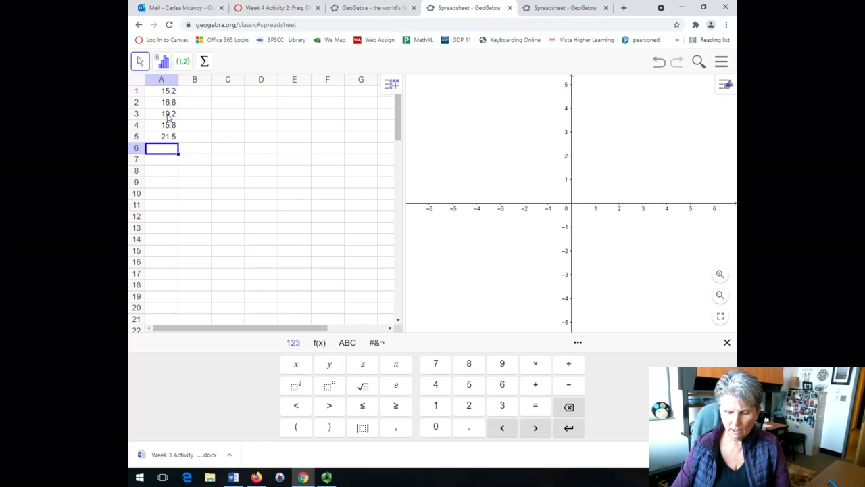
pyautogui.write('47.2')
pyautogui.click(161, 158)
pyautogui.write('16.7')
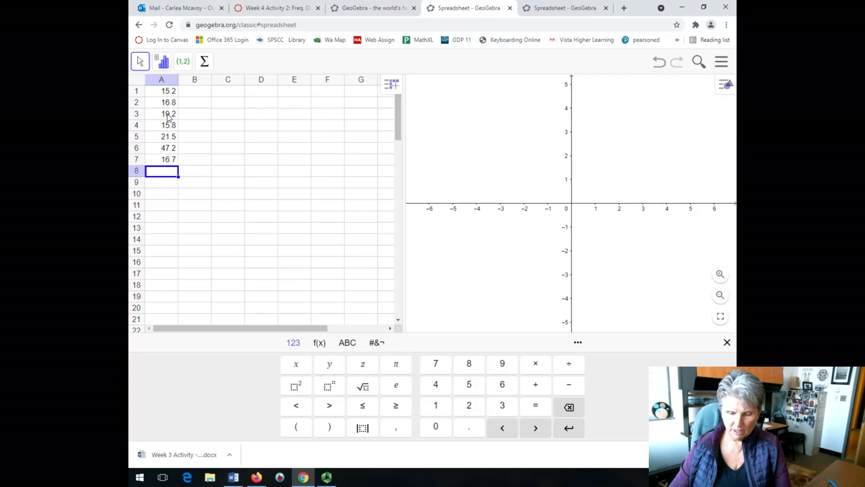
pyautogui.write('12.5')
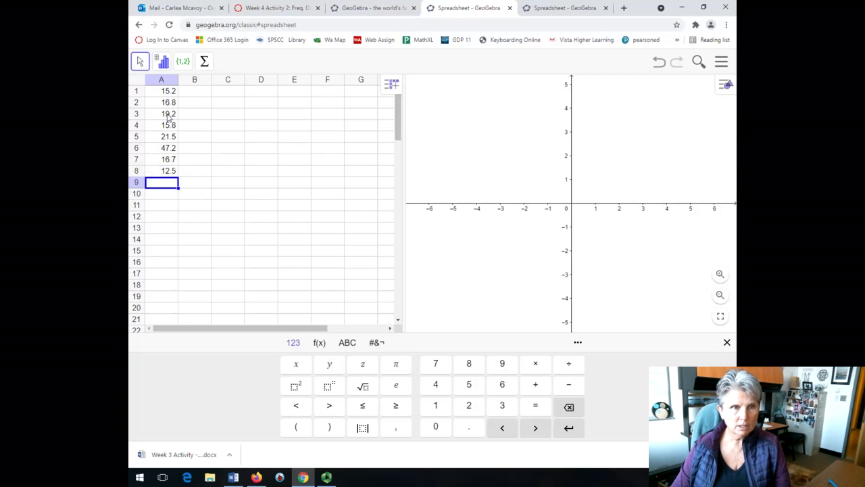
pyautogui.write('14.8')
pyautogui.click(161, 193)
pyautogui.write('16.8')
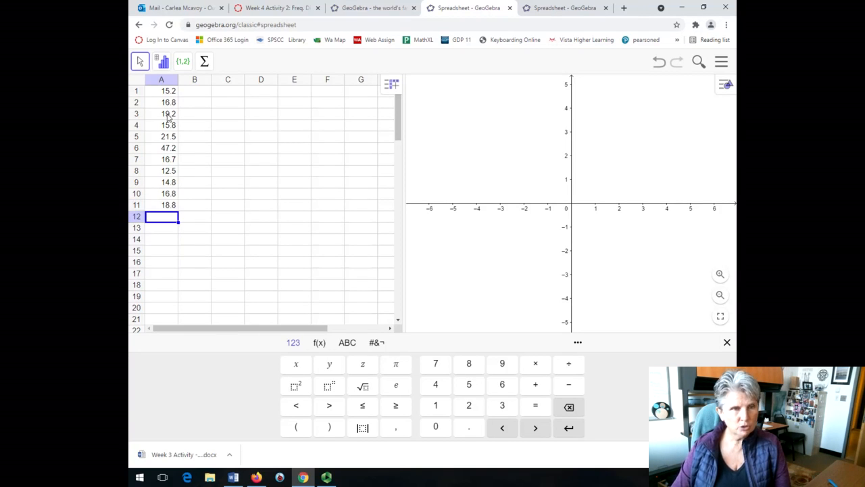
# Step: Enter the remaining values 15.7, 16.7, 19.1, 11.5, 6, 10.1, 14.2, 7 in column A
pyautogui.write('15.7')
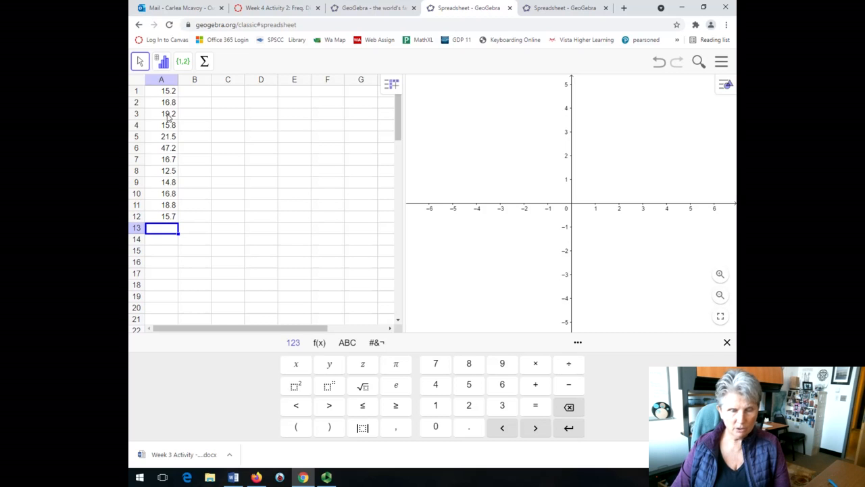
pyautogui.write('16.7')
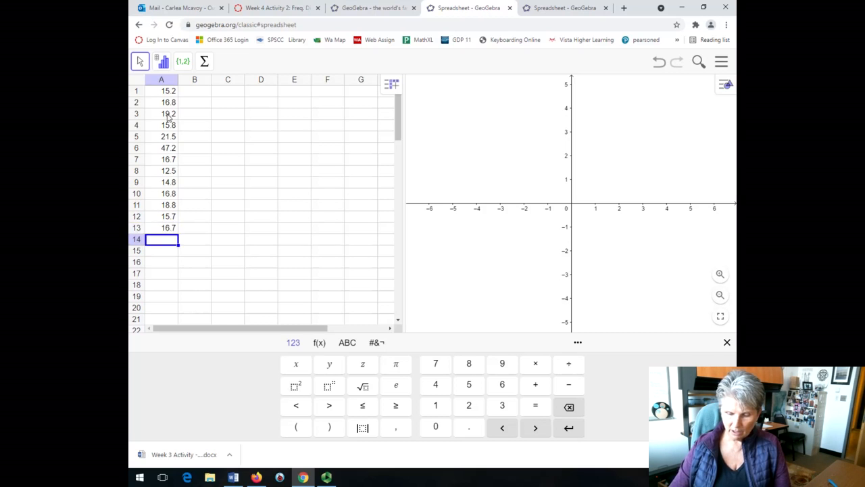
pyautogui.write('19.1')
pyautogui.click(161, 250)
pyautogui.write('10.7')
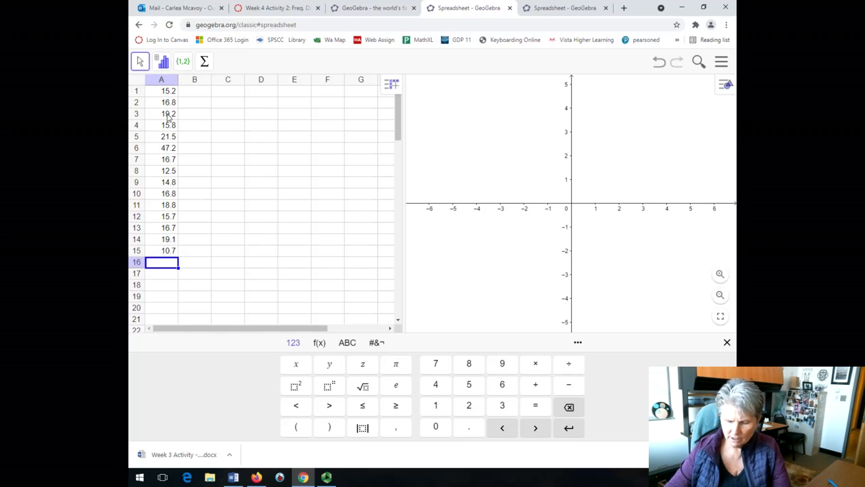
pyautogui.write('11.5')
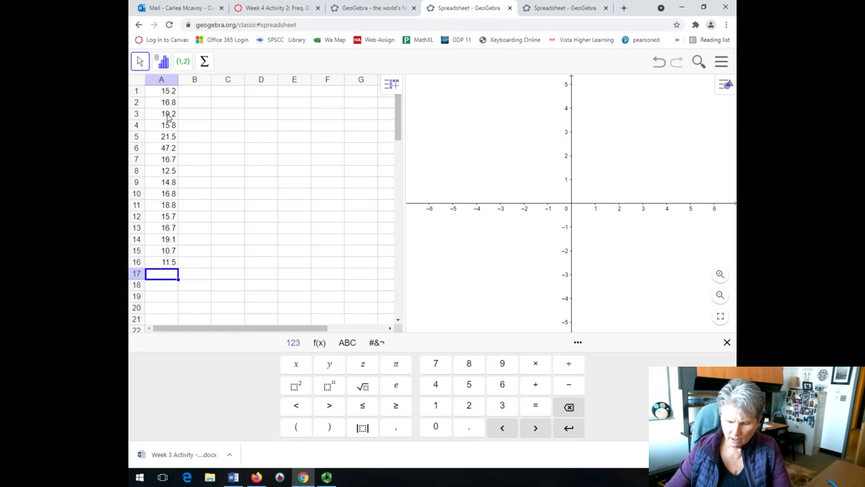
pyautogui.write('6.9')
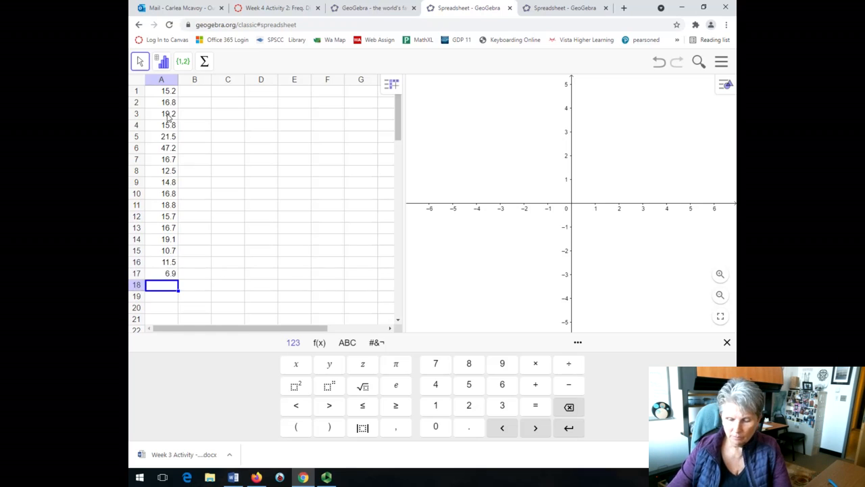
pyautogui.write('10.1')
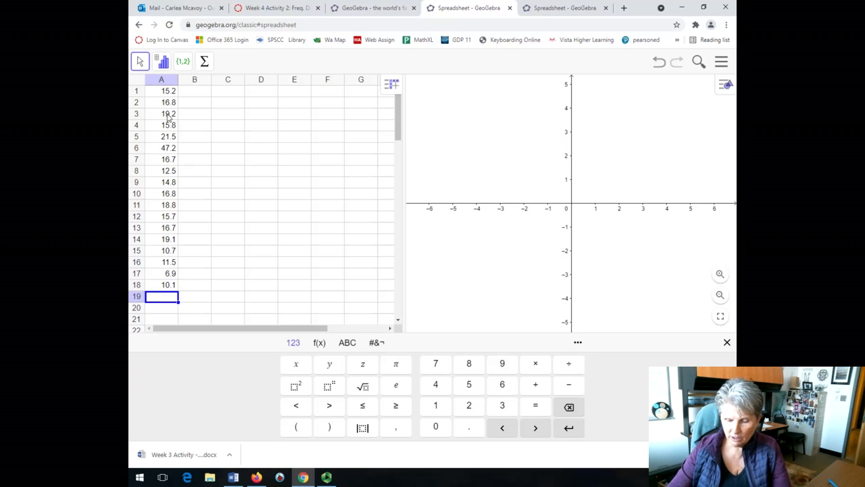
pyautogui.write('14.2')
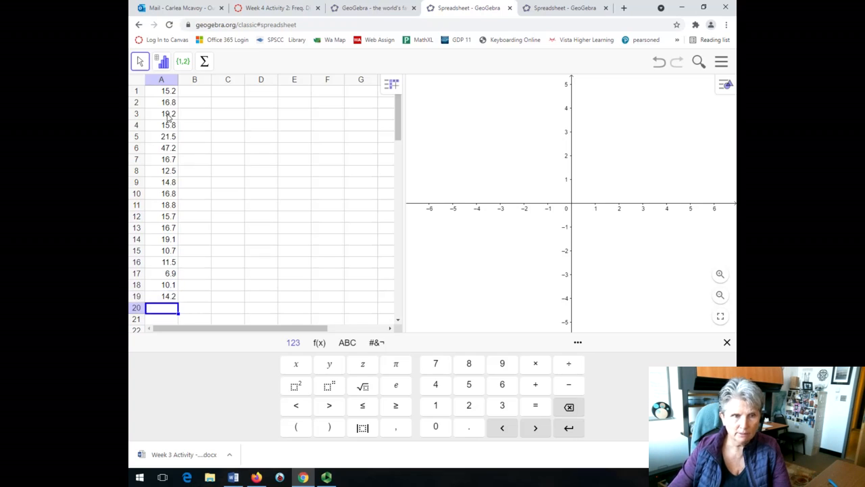
pyautogui.write('7')
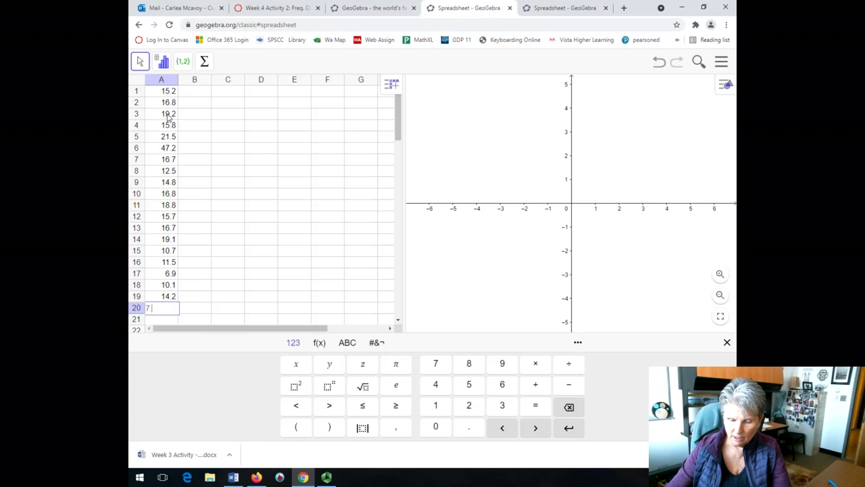
pyautogui.click(194, 114)
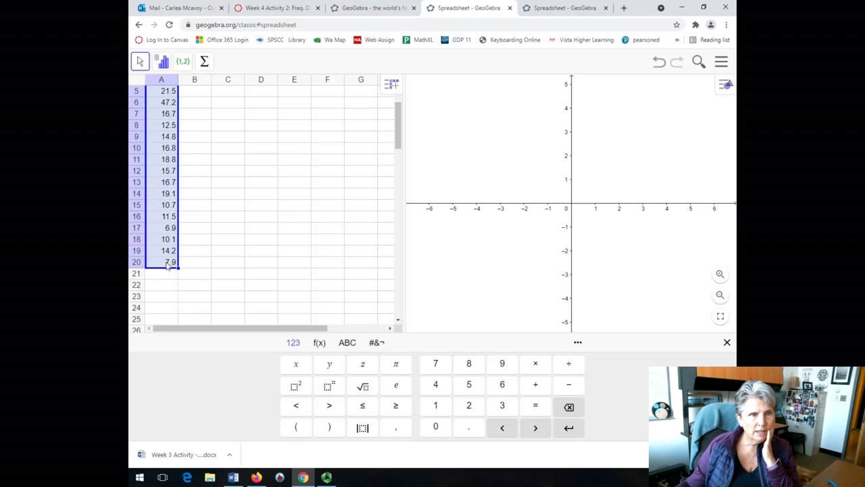
# Step: Run One Variable Analysis on the column A data to show its histogram
pyautogui.click(162, 61)
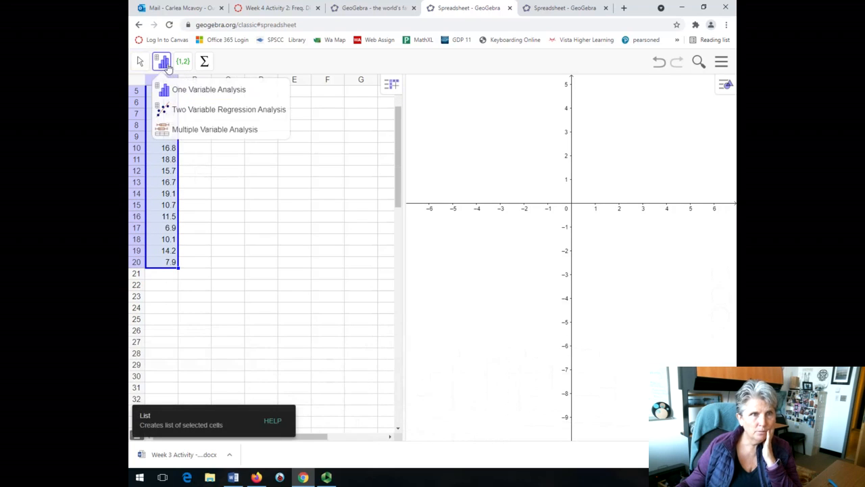
pyautogui.click(209, 89)
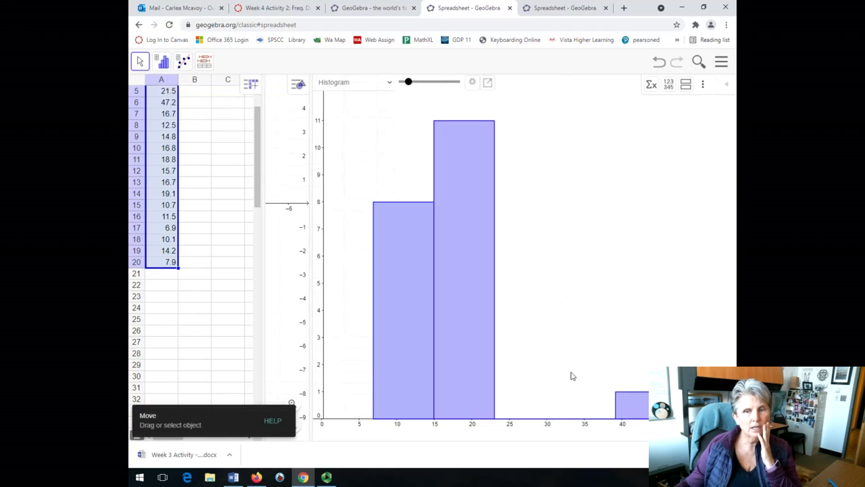
pyautogui.moveTo(527, 248)
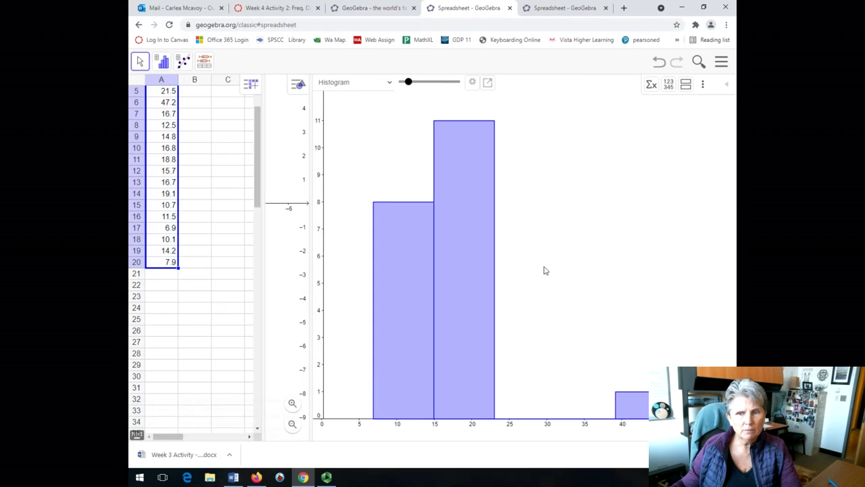
pyautogui.moveTo(462, 270)
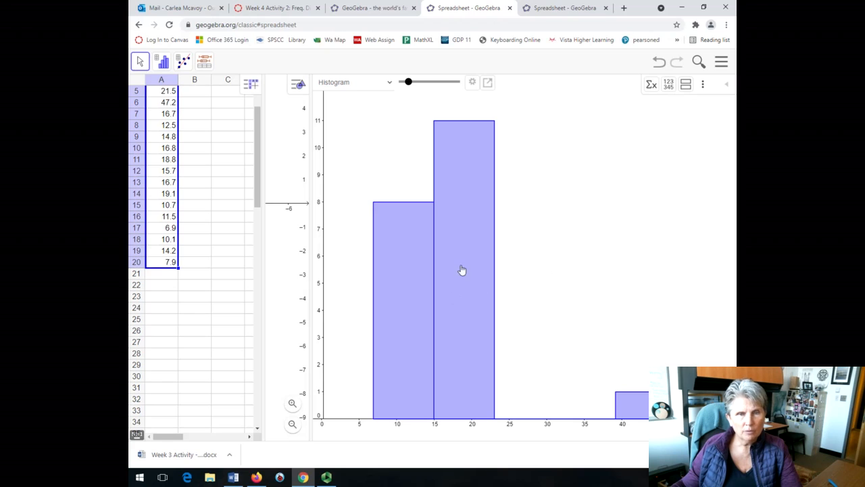
pyautogui.moveTo(350, 431)
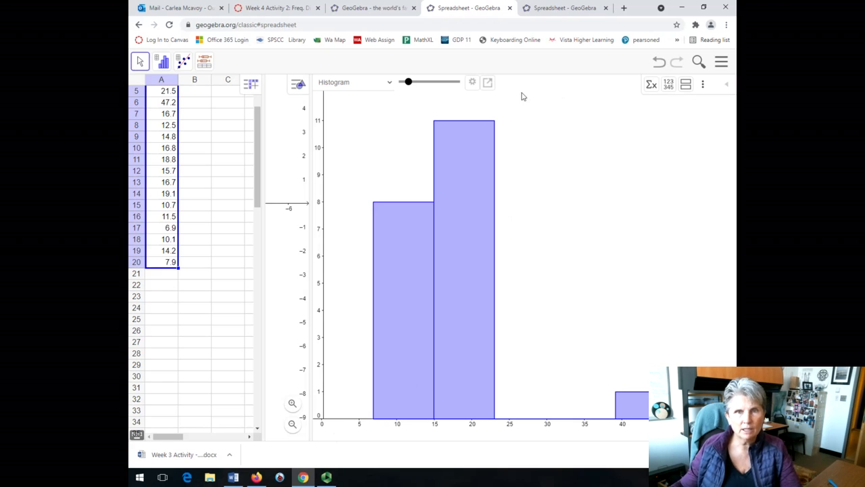
# Step: Set the histogram classes manually with start 6.9 and width 2.5
pyautogui.click(472, 82)
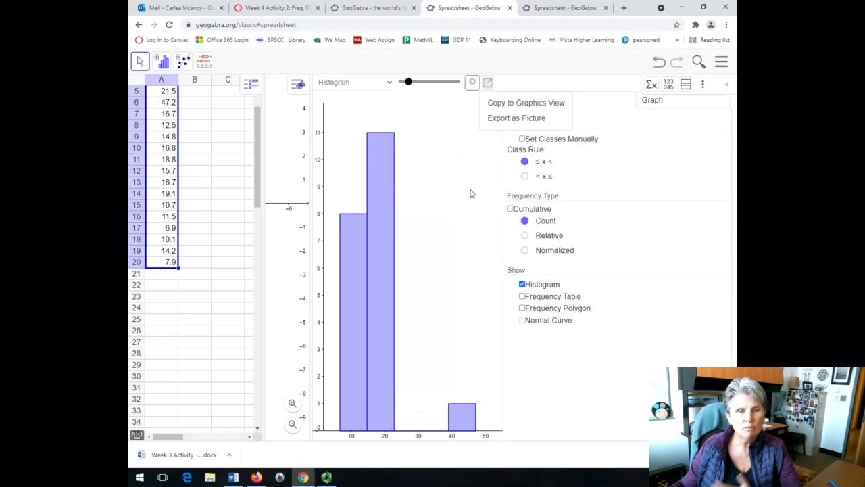
pyautogui.click(522, 139)
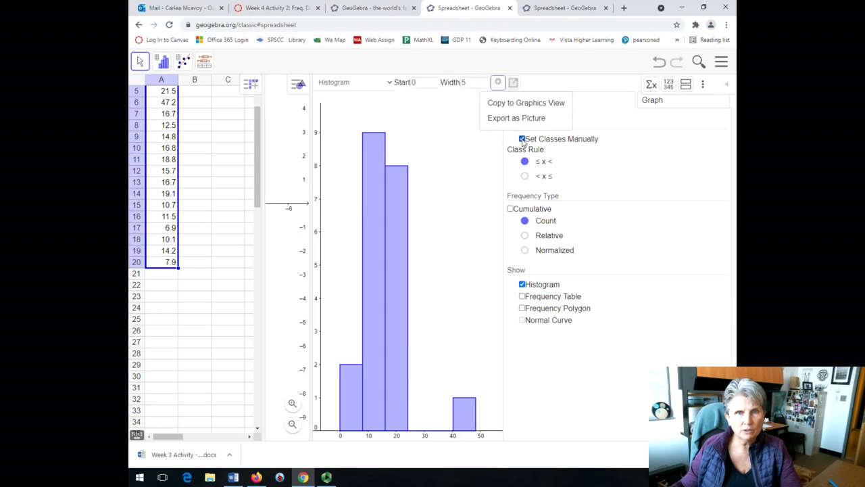
pyautogui.click(522, 139)
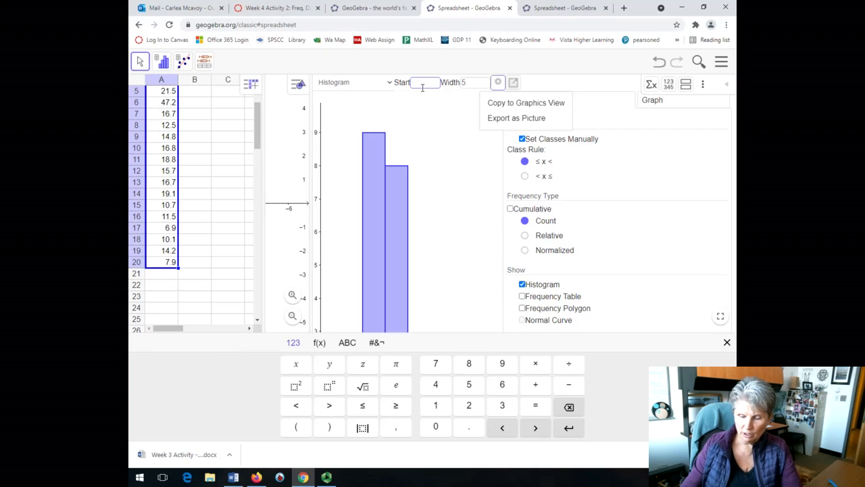
pyautogui.write('6.9')
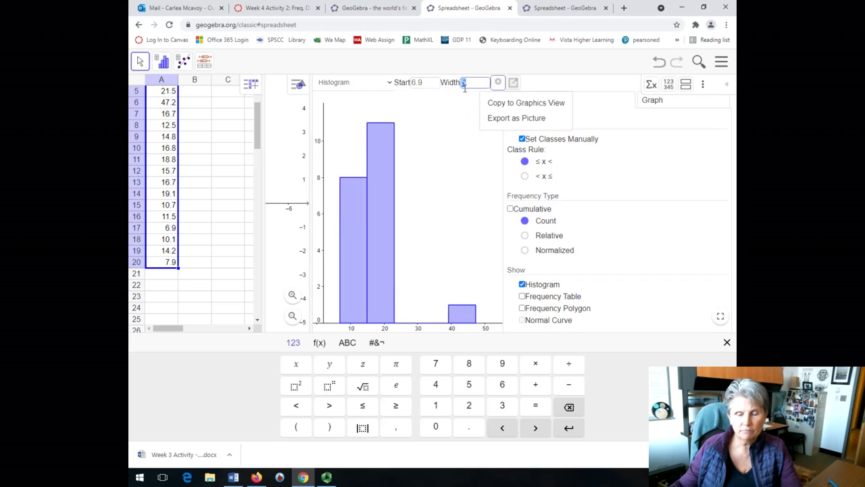
pyautogui.write('2.5')
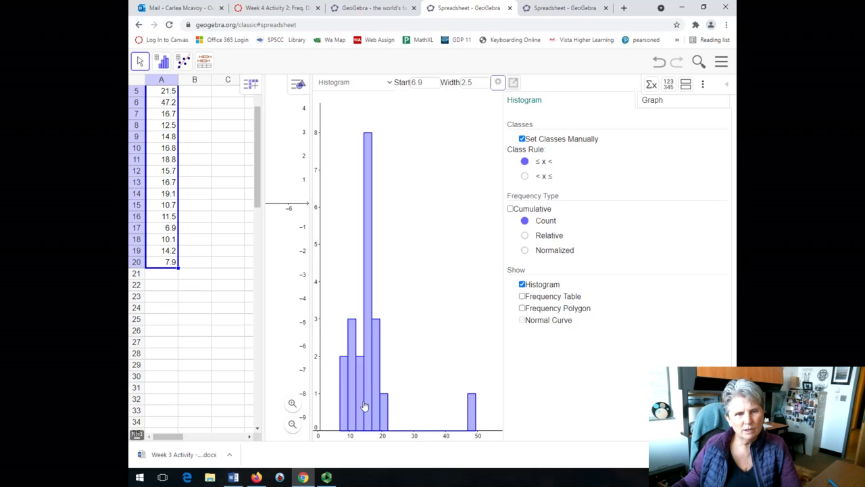
pyautogui.moveTo(473, 414)
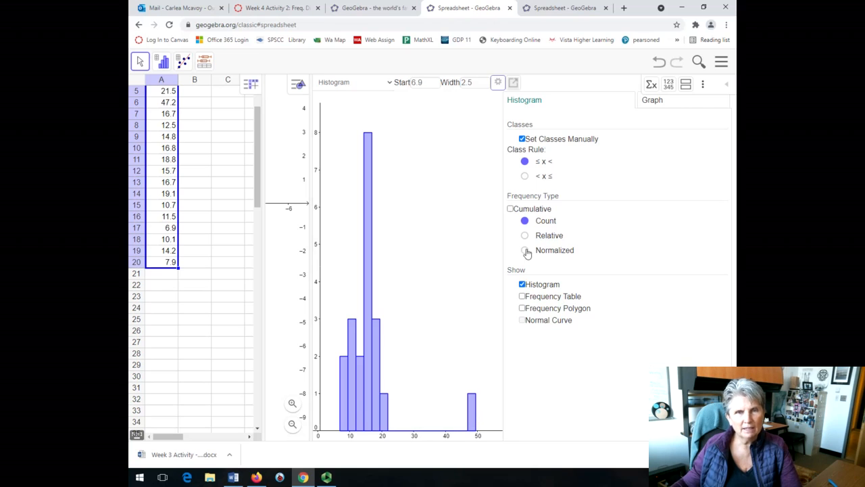
# Step: Change the histogram class width to 4.1
pyautogui.click(467, 81)
pyautogui.write('3.5')
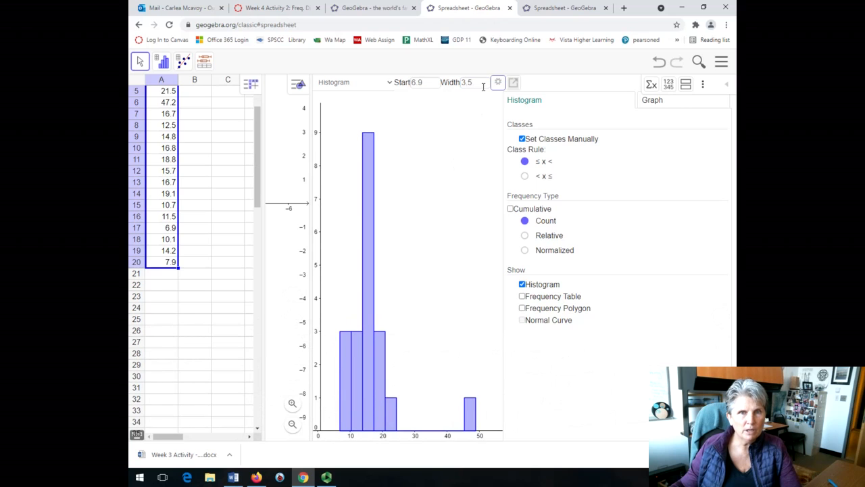
pyautogui.click(471, 81)
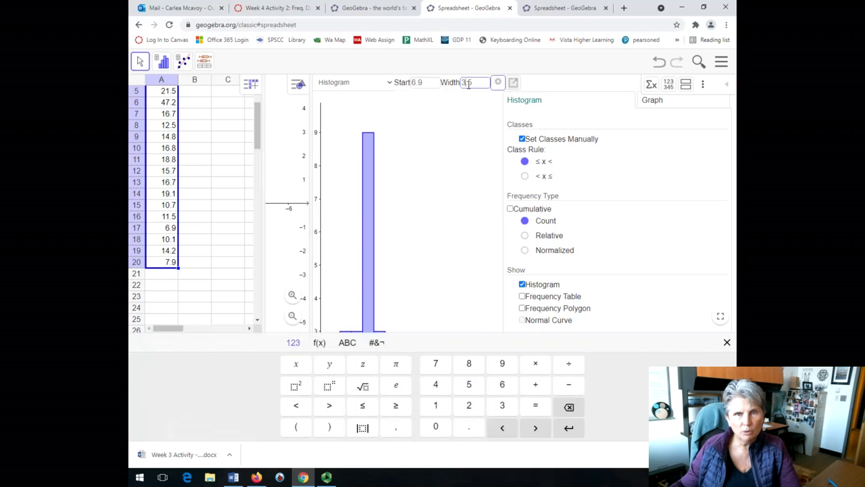
pyautogui.press('Backspace')
pyautogui.write('4')
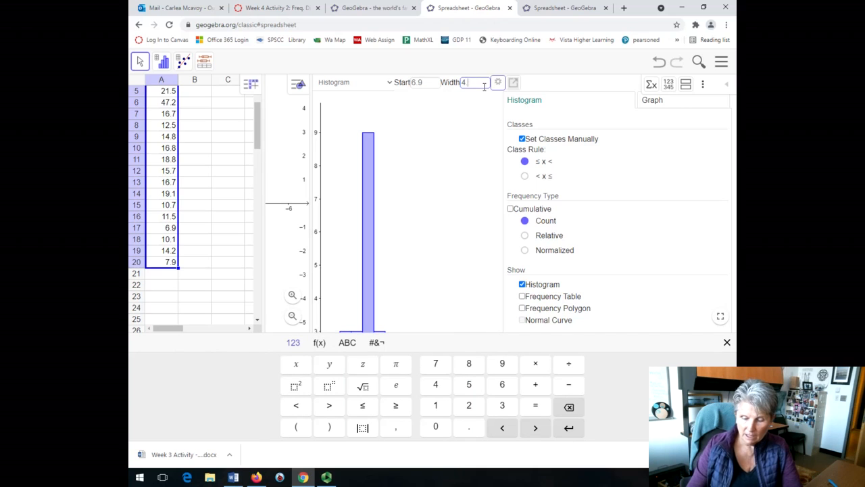
pyautogui.write('.1')
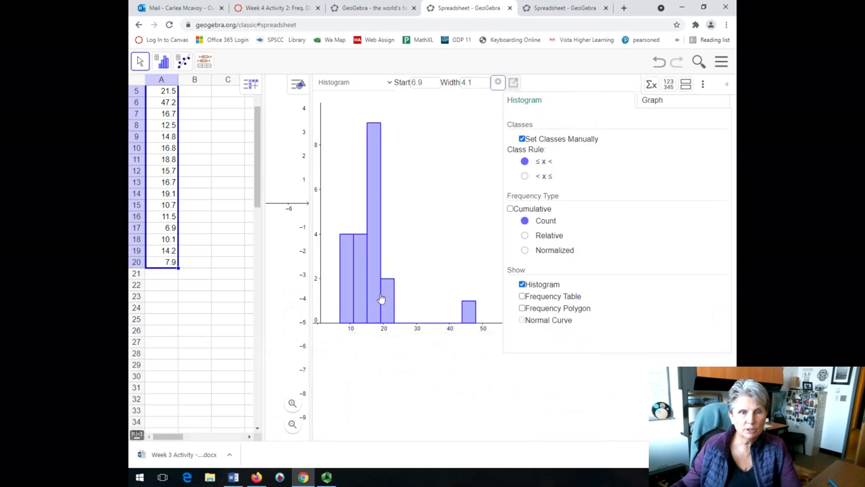
pyautogui.moveTo(419, 358)
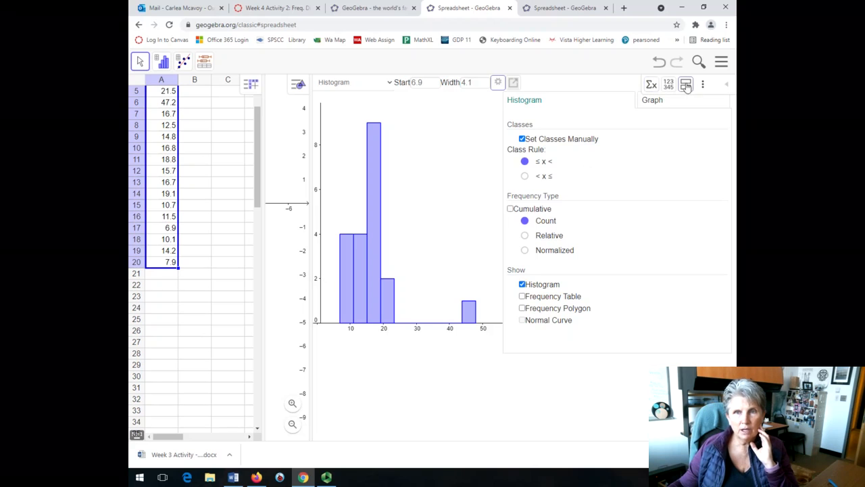
pyautogui.moveTo(686, 83)
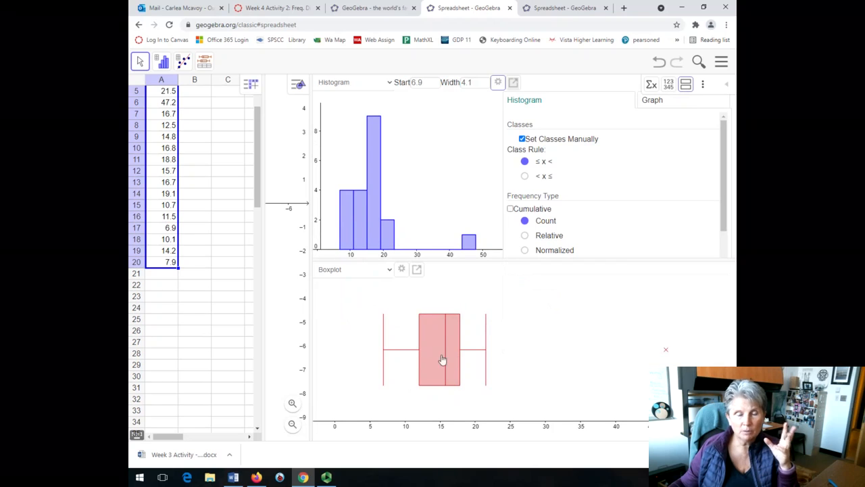
# Step: Make the lower chart a histogram and bring up its options
pyautogui.click(389, 269)
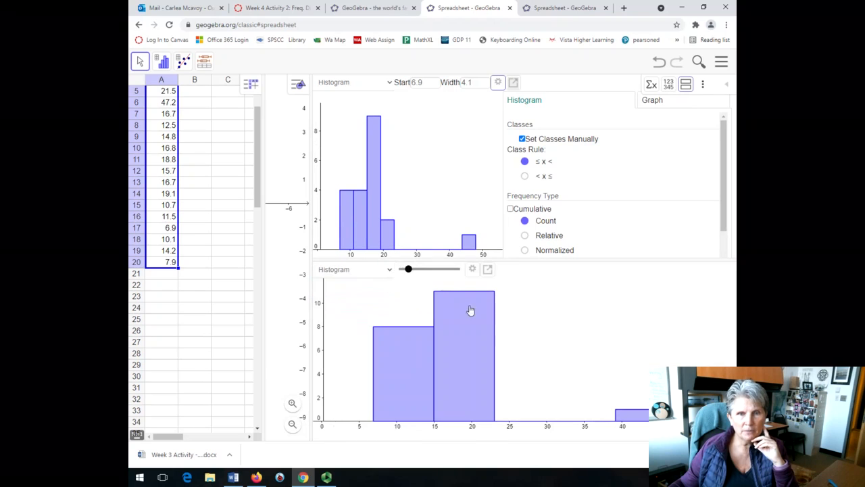
pyautogui.moveTo(503, 287)
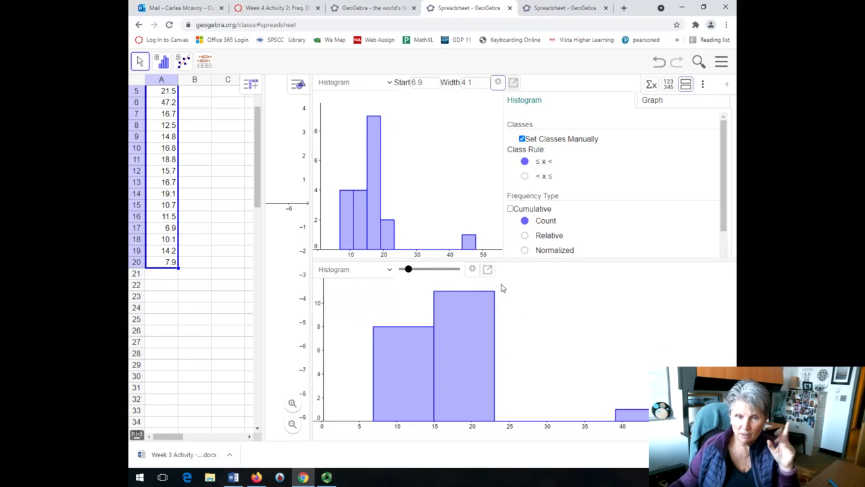
pyautogui.click(488, 269)
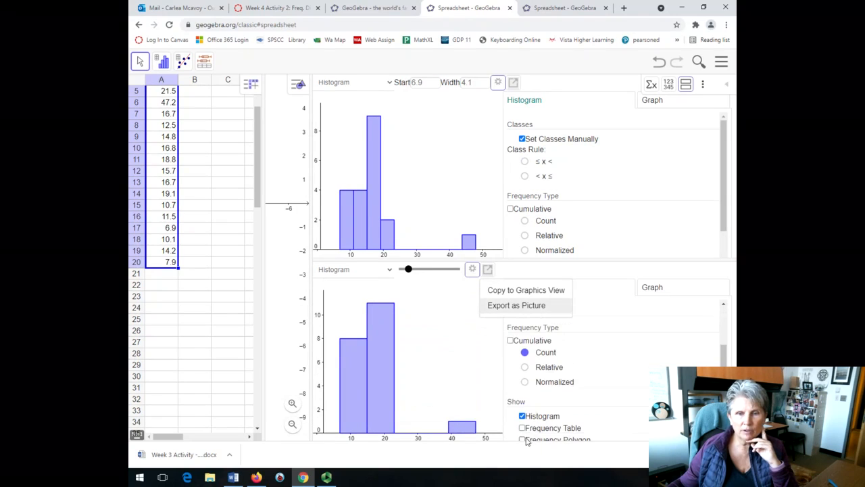
# Step: Turn on Frequency Polygon and turn off Histogram for the lower chart
pyautogui.click(522, 439)
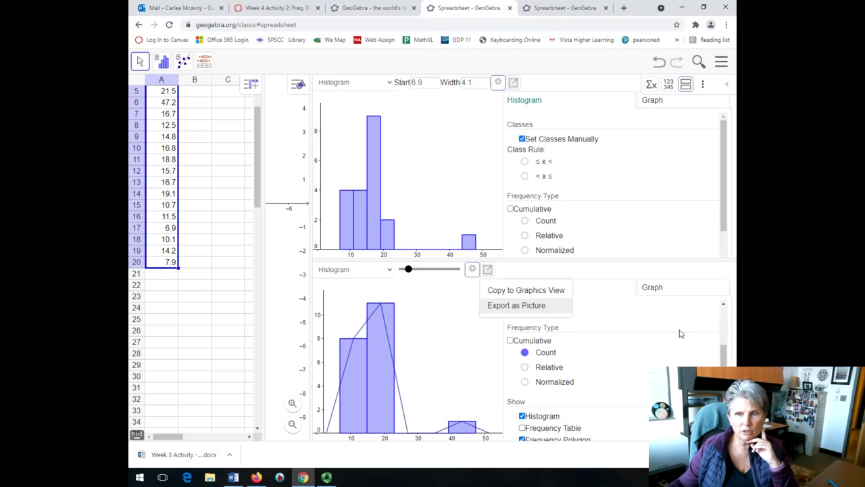
pyautogui.click(522, 416)
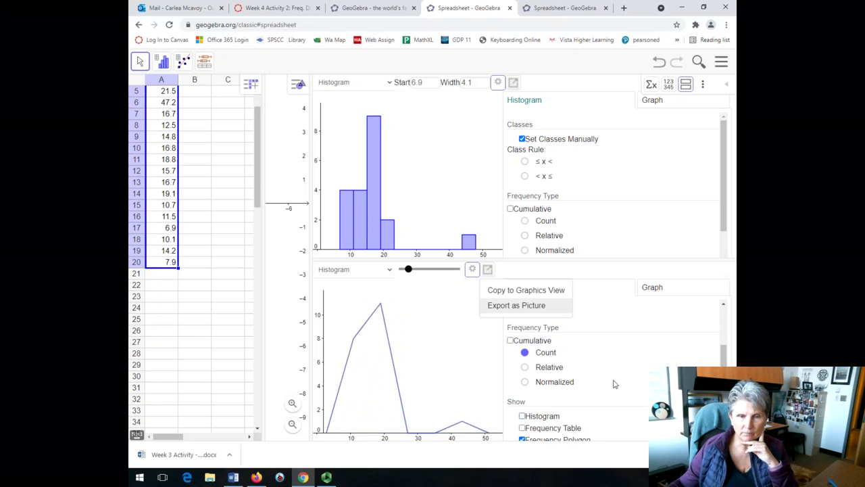
pyautogui.moveTo(408, 362)
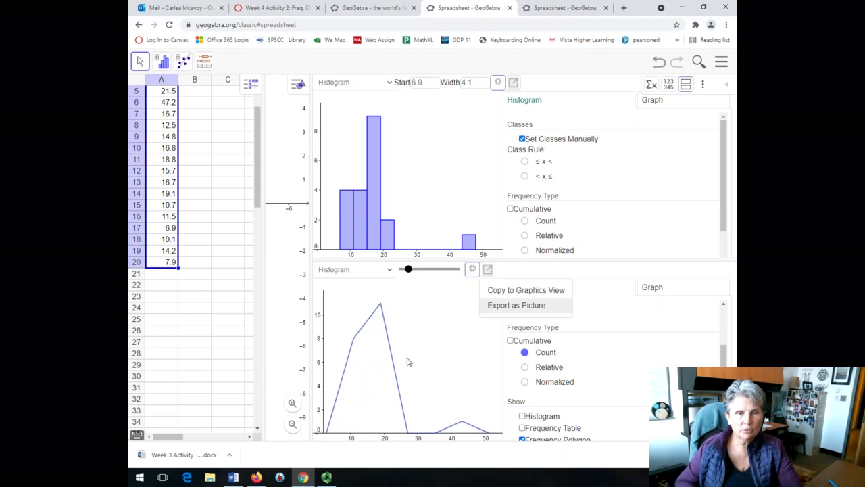
pyautogui.moveTo(593, 427)
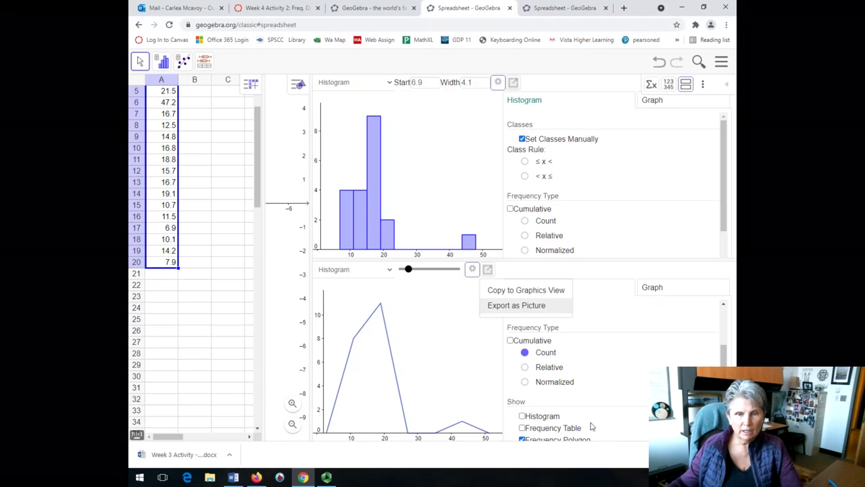
pyautogui.moveTo(641, 387)
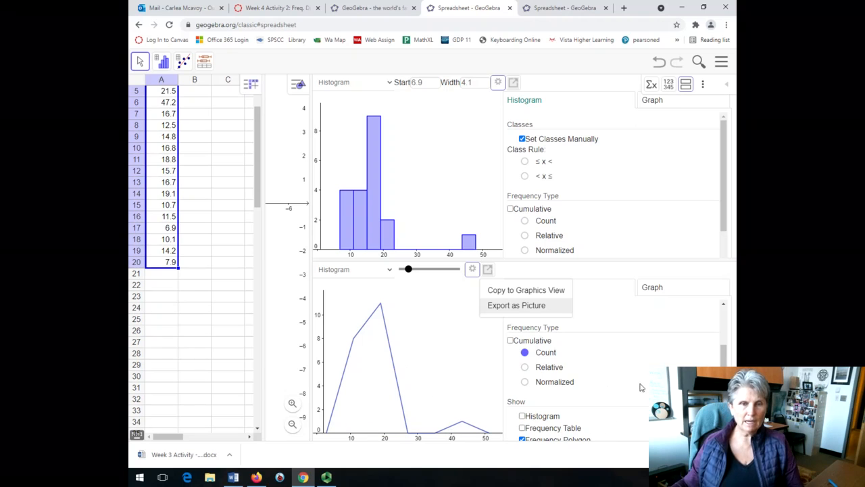
pyautogui.moveTo(456, 244)
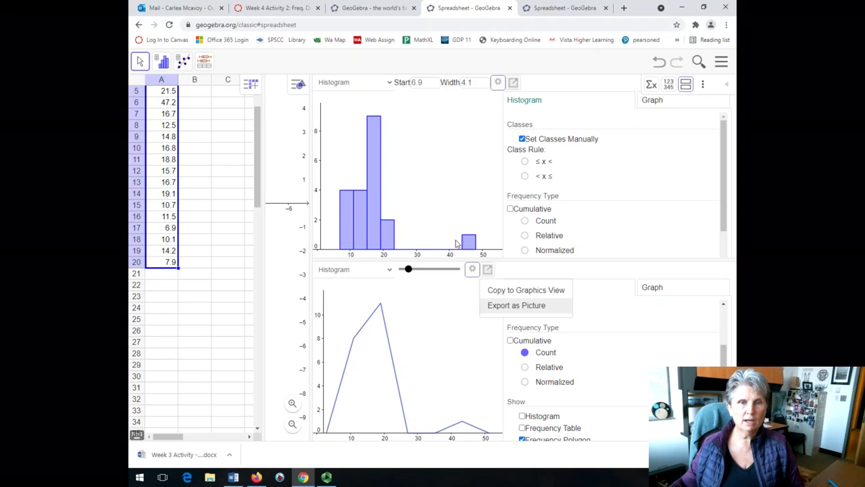
pyautogui.moveTo(624, 382)
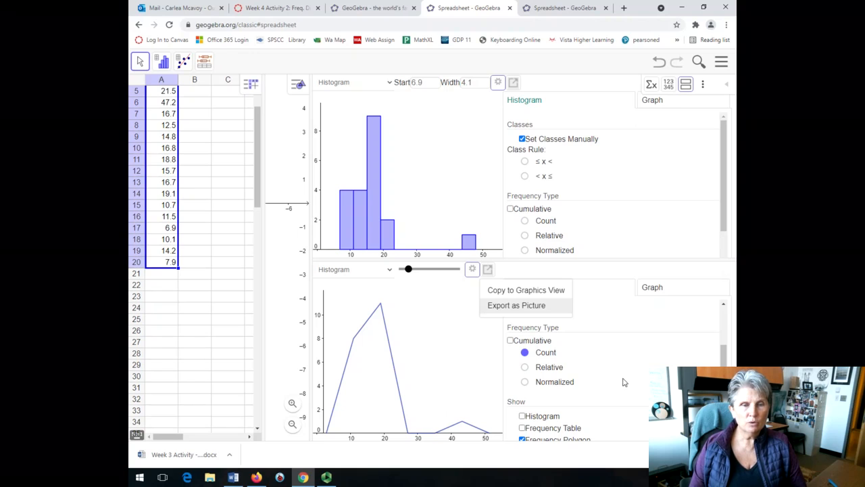
pyautogui.moveTo(382, 355)
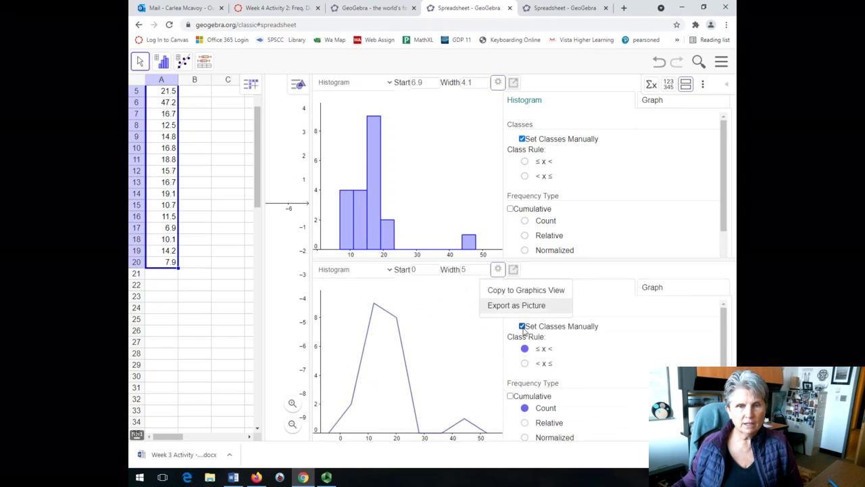
# Step: Set the lower polygon's classes manually: start 6.9, width 4.1
pyautogui.click(416, 269)
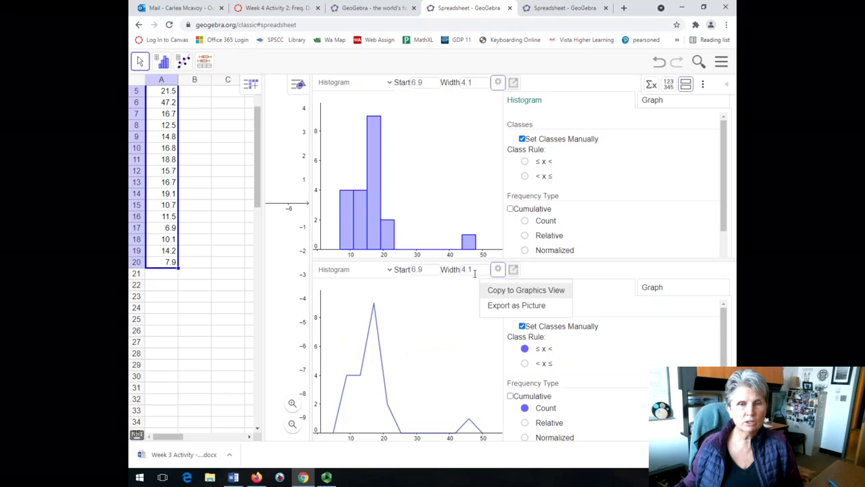
pyautogui.moveTo(341, 369)
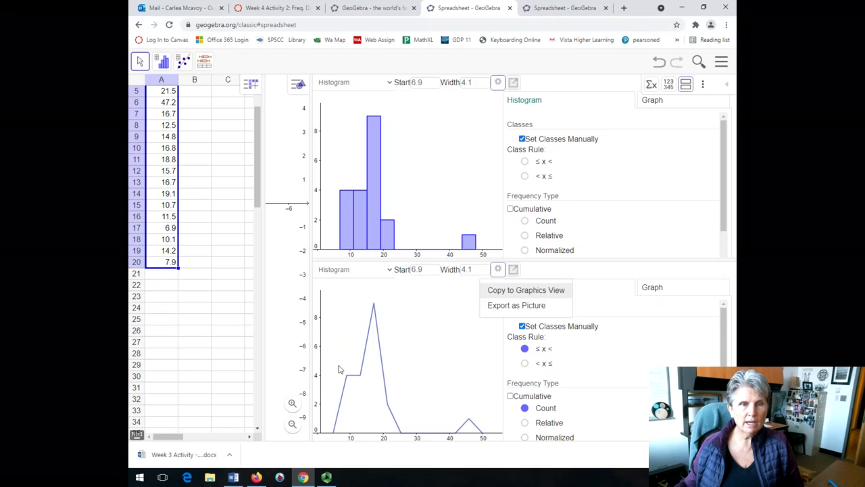
pyautogui.moveTo(370, 366)
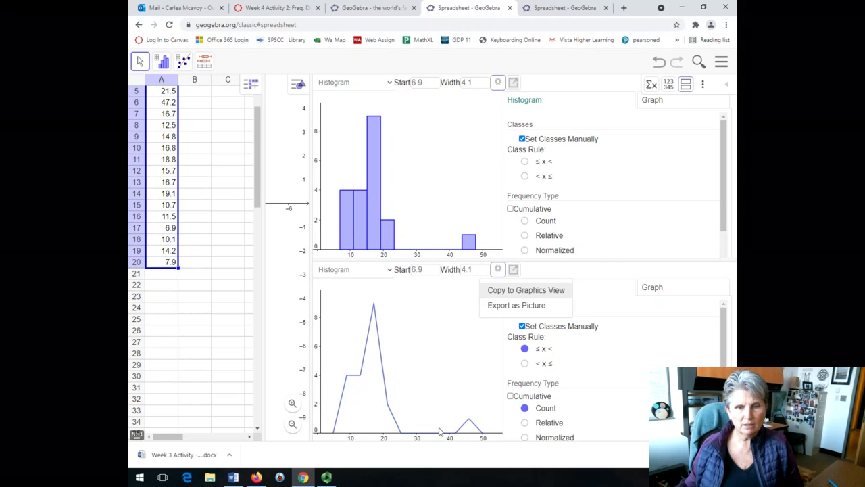
pyautogui.moveTo(641, 425)
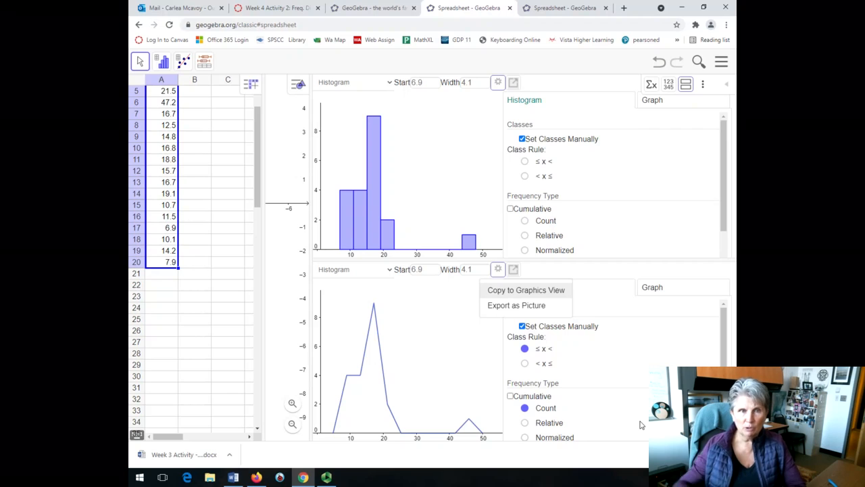
# Step: Change the upper chart from histogram to boxplot, then to a stem-and-leaf plot
pyautogui.click(390, 81)
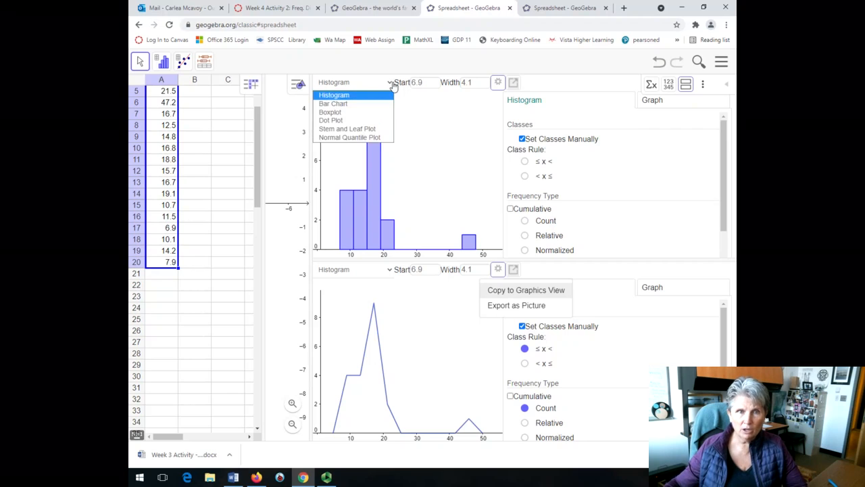
pyautogui.click(331, 111)
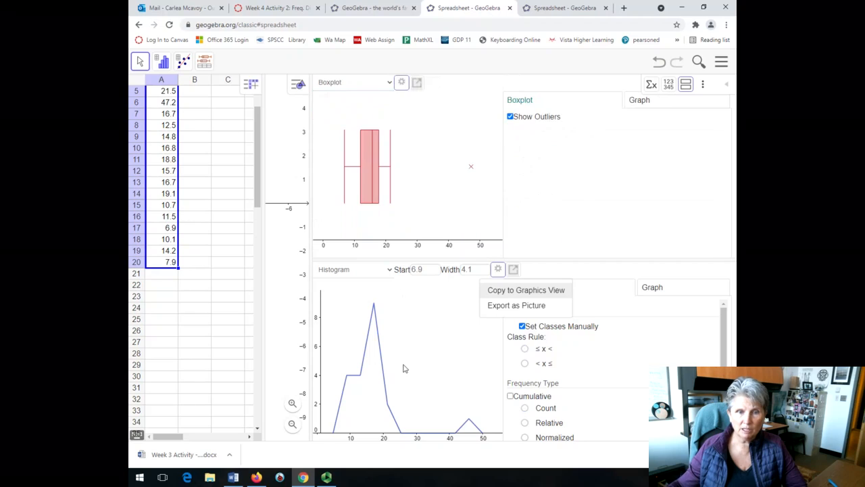
pyautogui.click(389, 82)
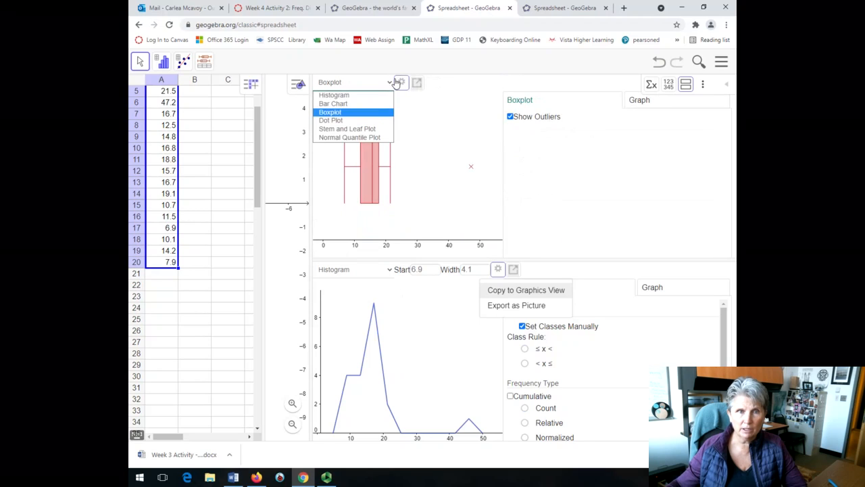
pyautogui.click(347, 128)
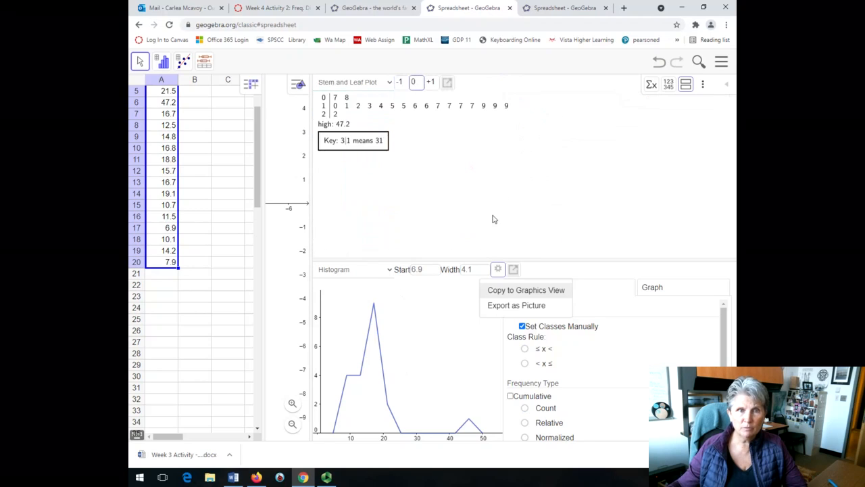
pyautogui.click(354, 82)
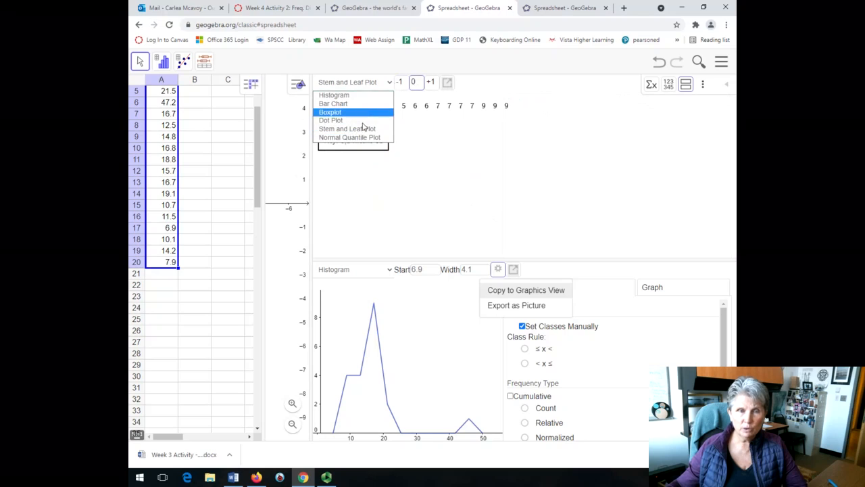
pyautogui.moveTo(350, 137)
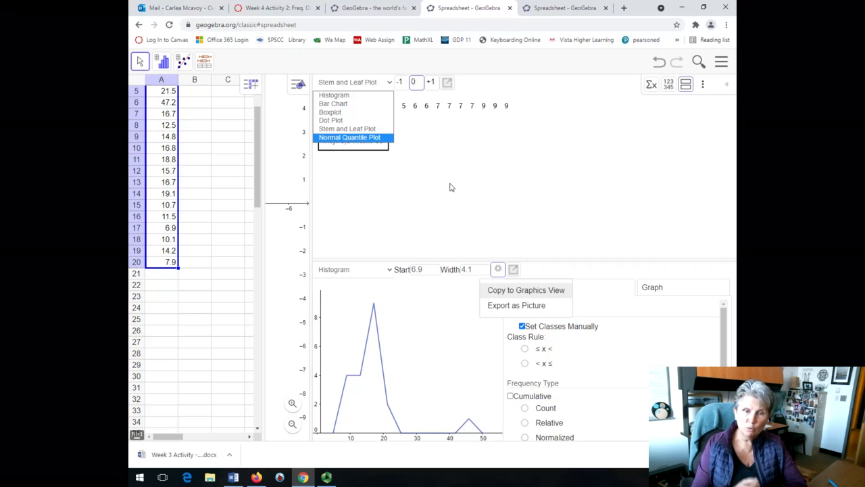
pyautogui.moveTo(448, 188)
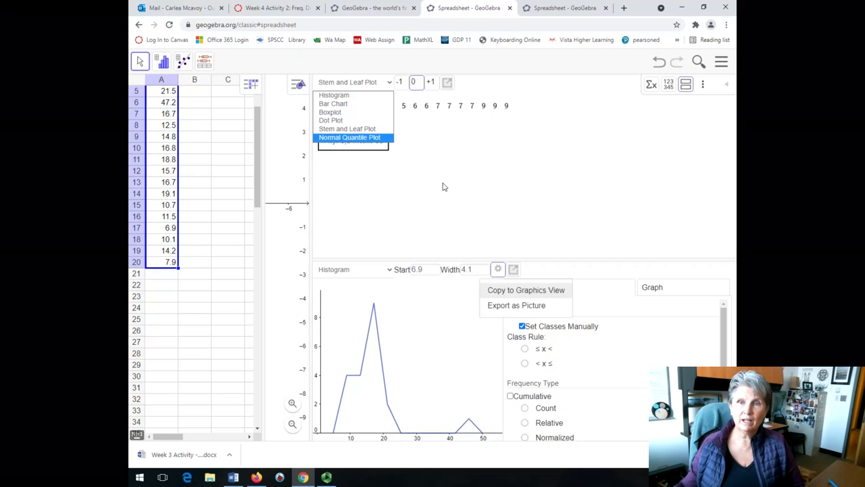